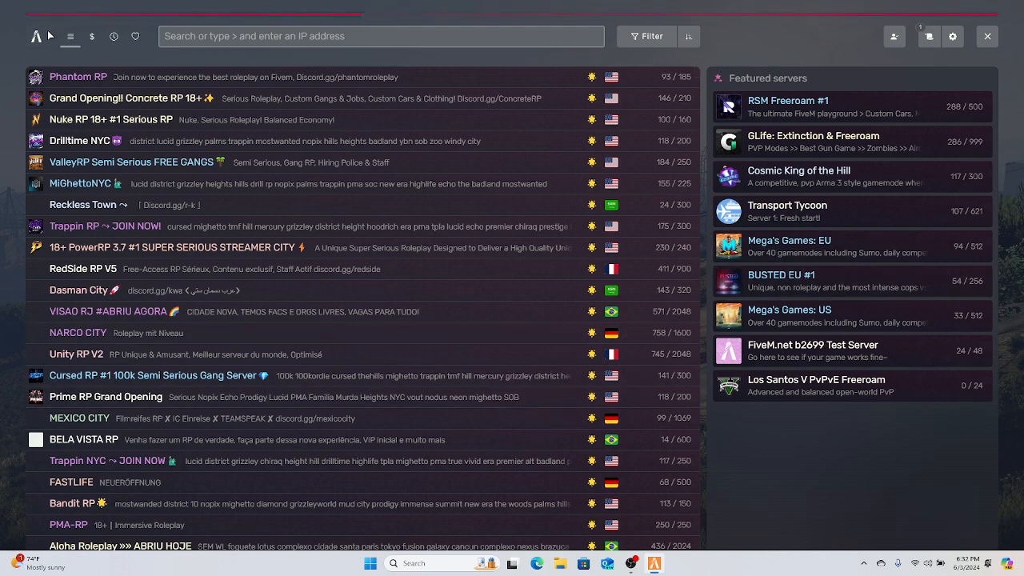
mouse_move(483, 189)
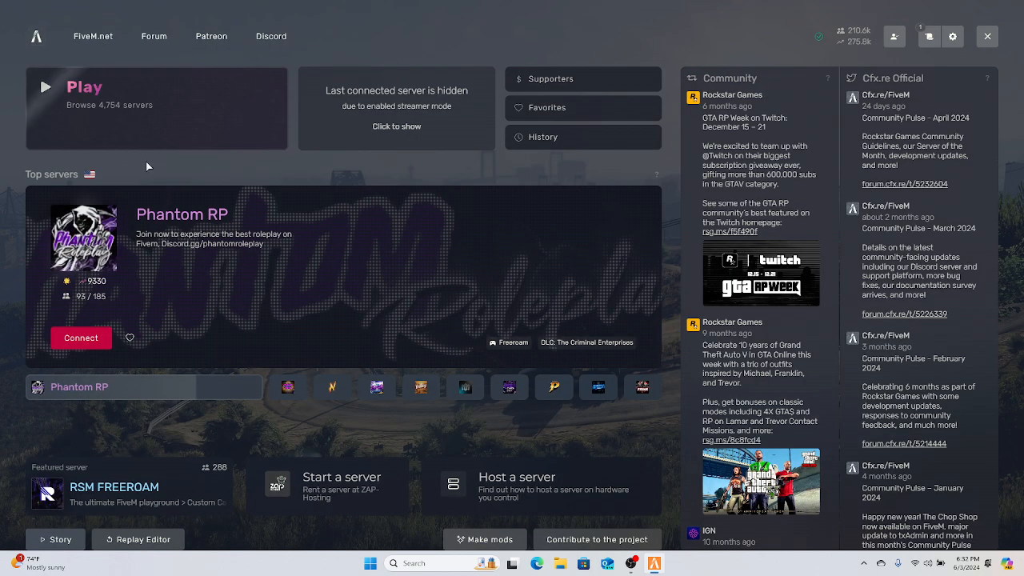
mouse_move(236, 125)
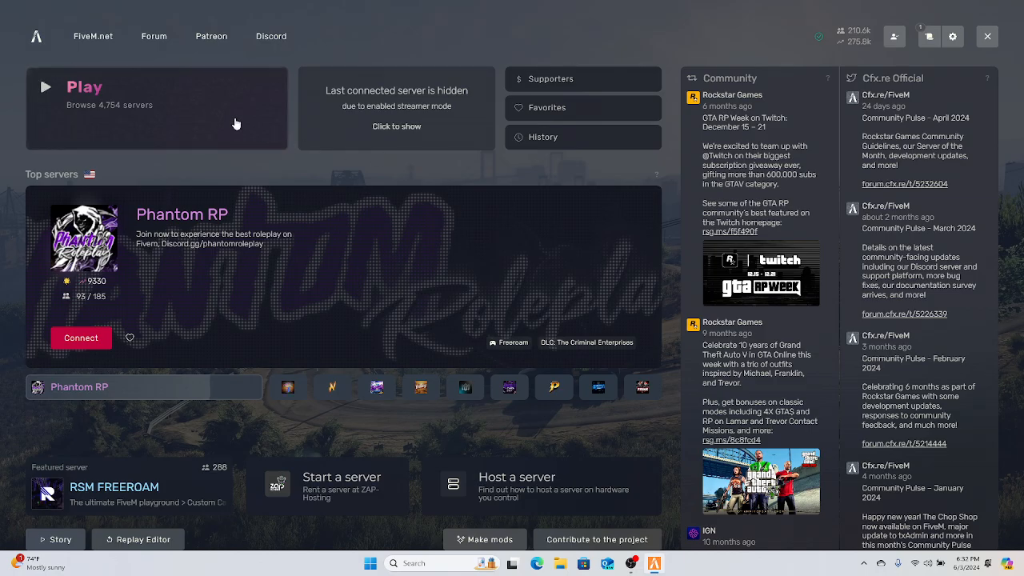
mouse_move(112, 115)
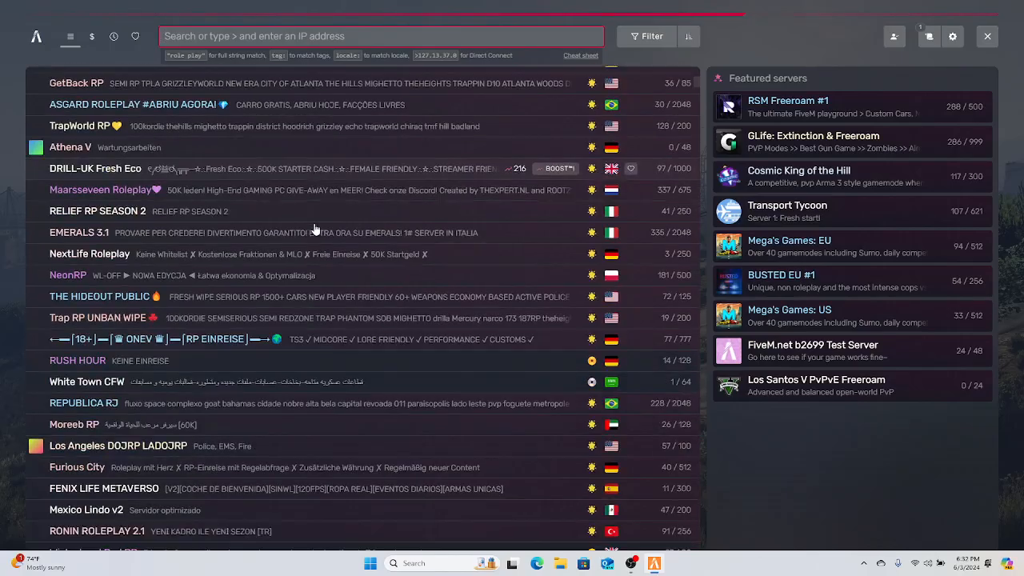
Search the server list for grizzley so GrizzlyWorld RP shows in the results.
scroll("down", 3)
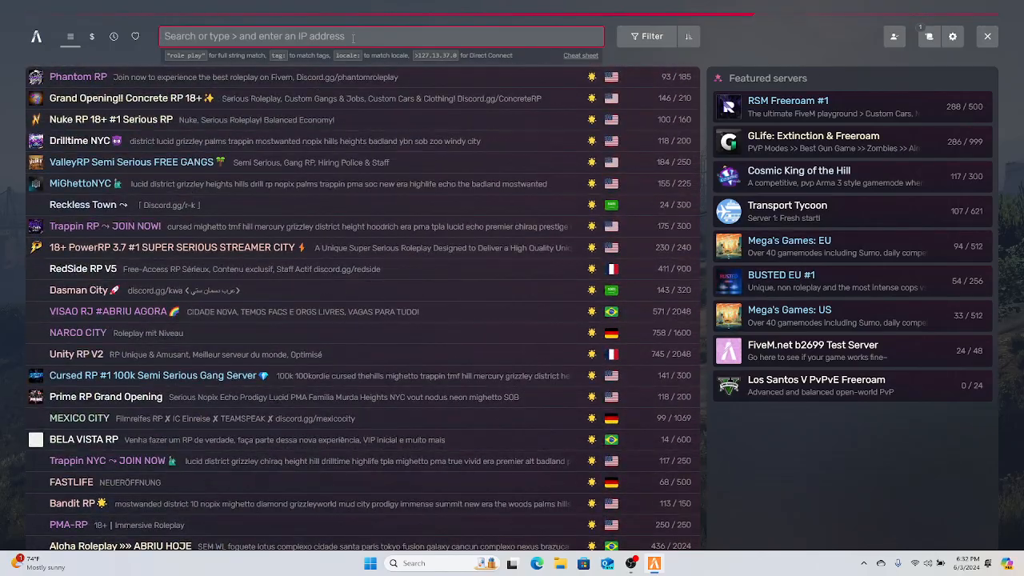
type("gril")
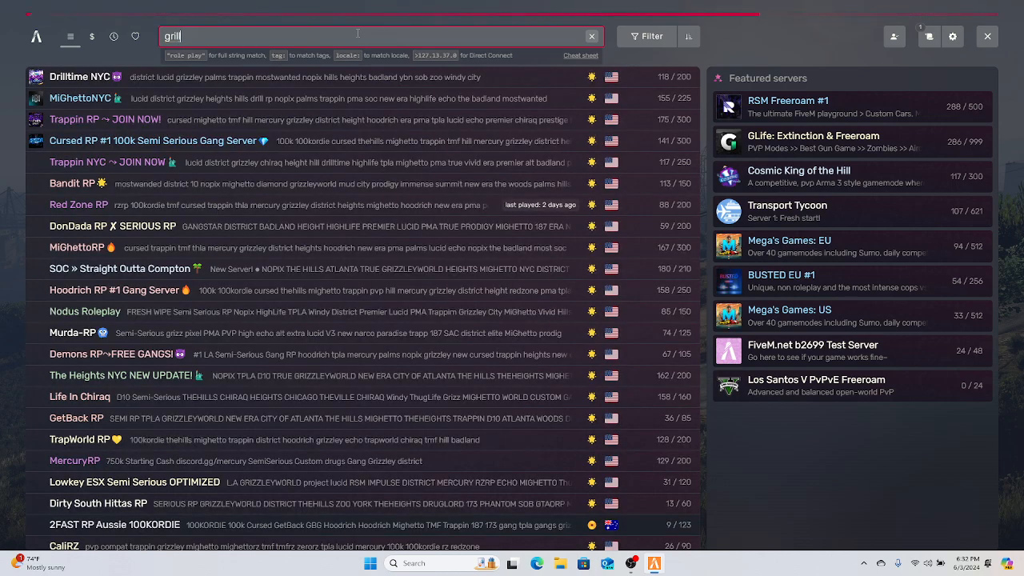
key("Backspace")
type("zzley world")
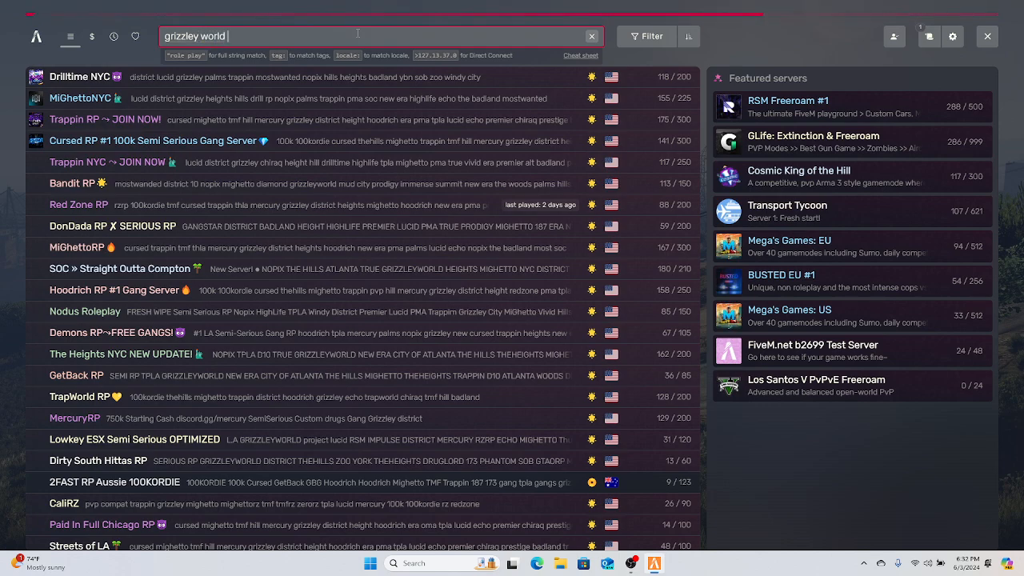
type("rp")
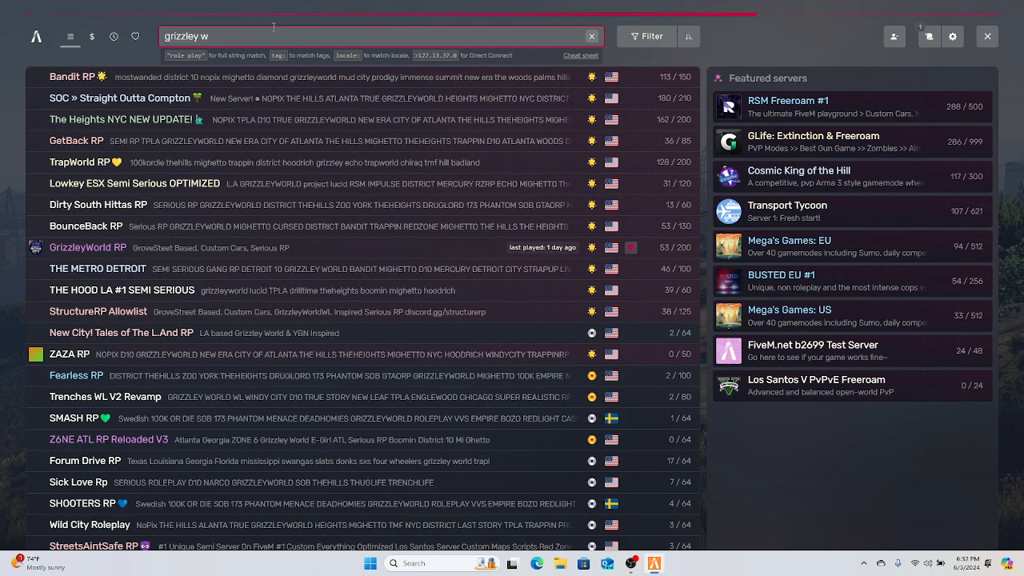
Trim the search to just 'grizzley' and scroll to the GrizzlyWorld RP row.
key("Backspace")
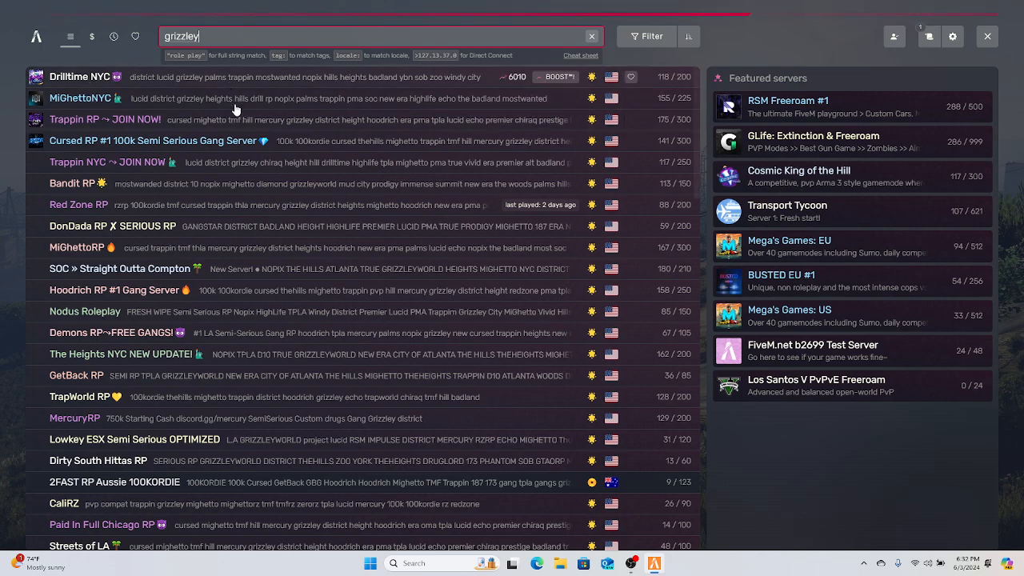
scroll("down", 3)
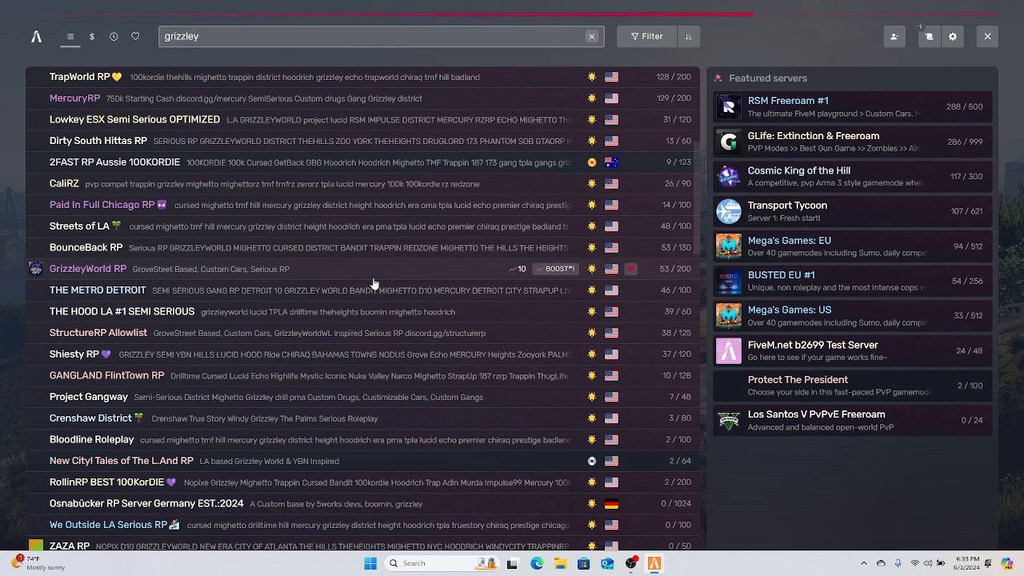
mouse_move(134, 269)
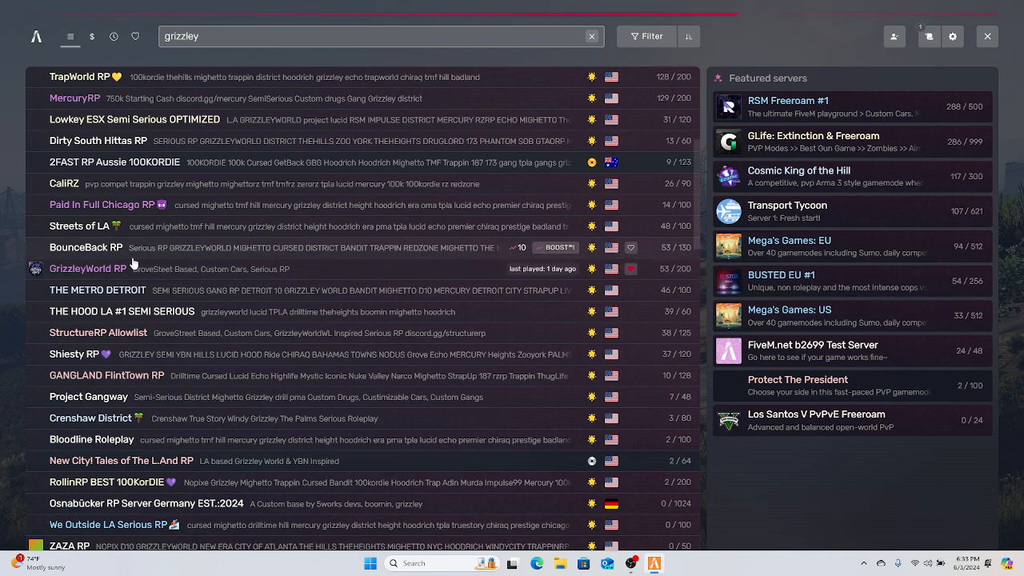
mouse_move(248, 317)
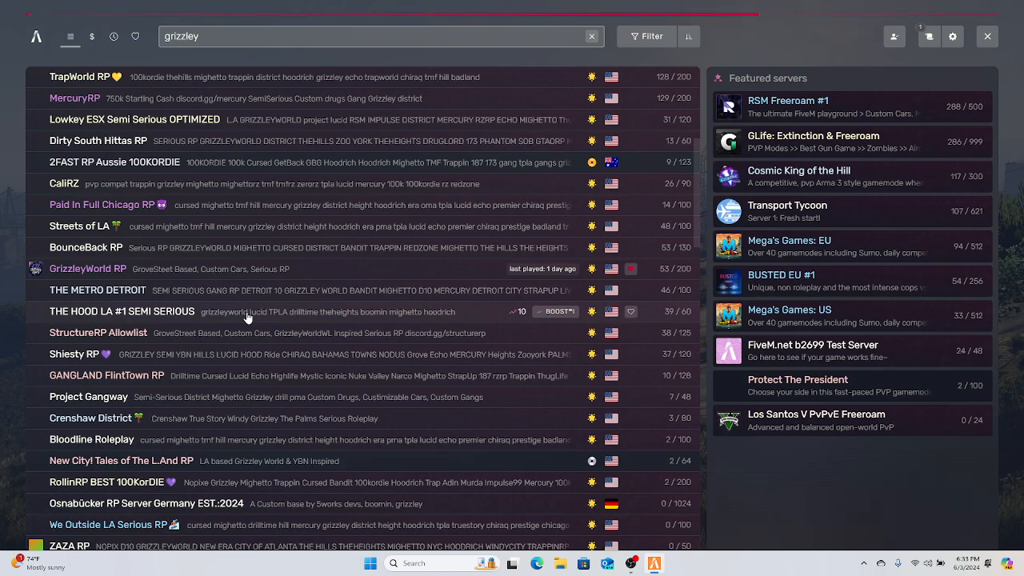
mouse_move(253, 321)
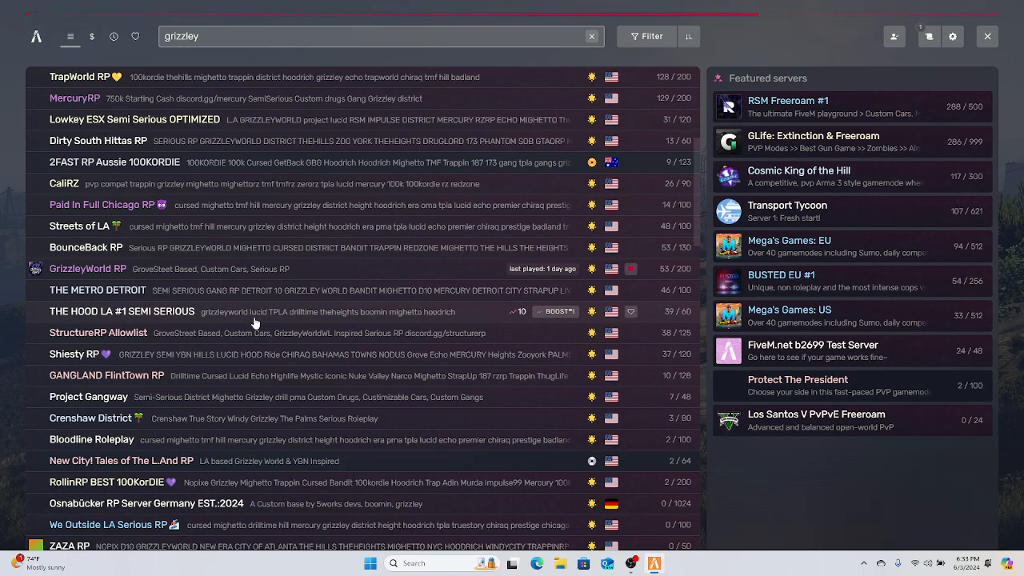
Scroll down the grizzley results until the GrizzlyWorld RP Whitelist server appears.
scroll("down", 3)
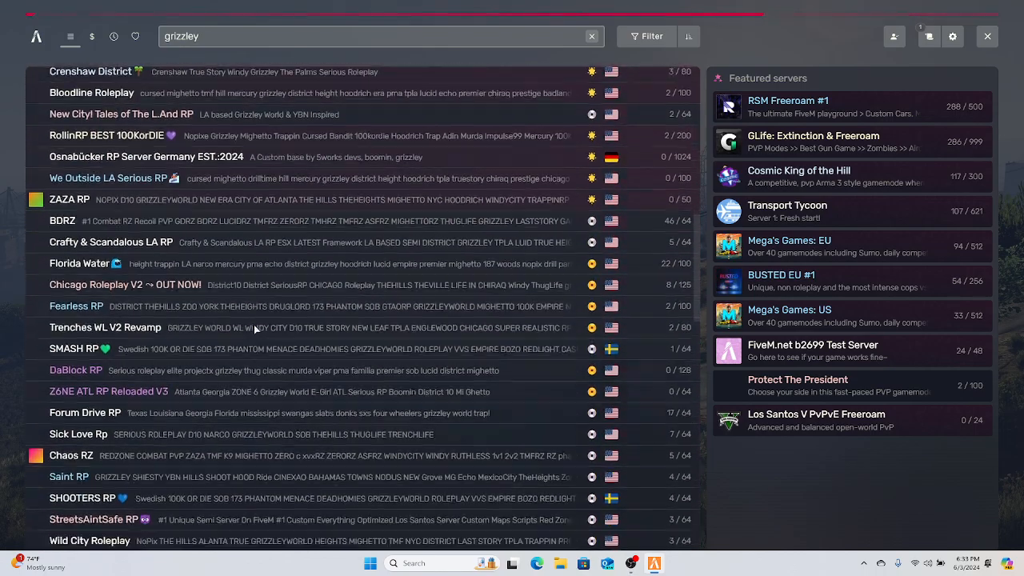
scroll("down", 3)
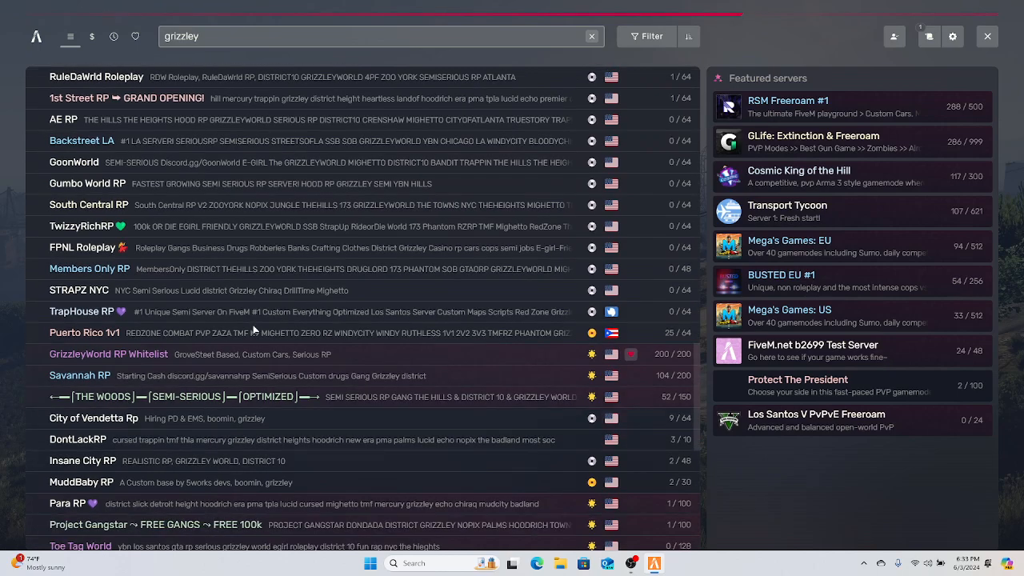
scroll("down", 3)
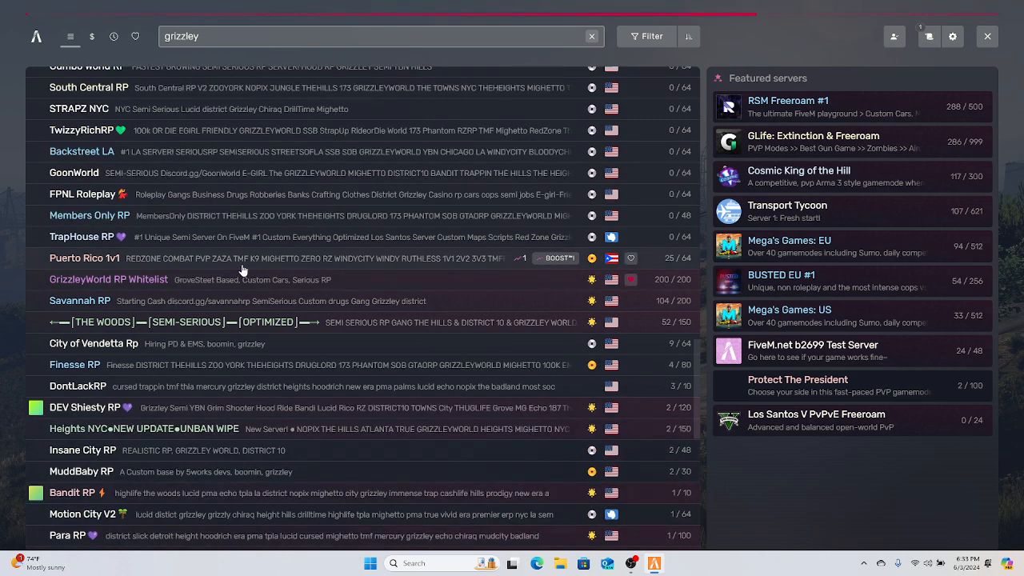
scroll("down", 3)
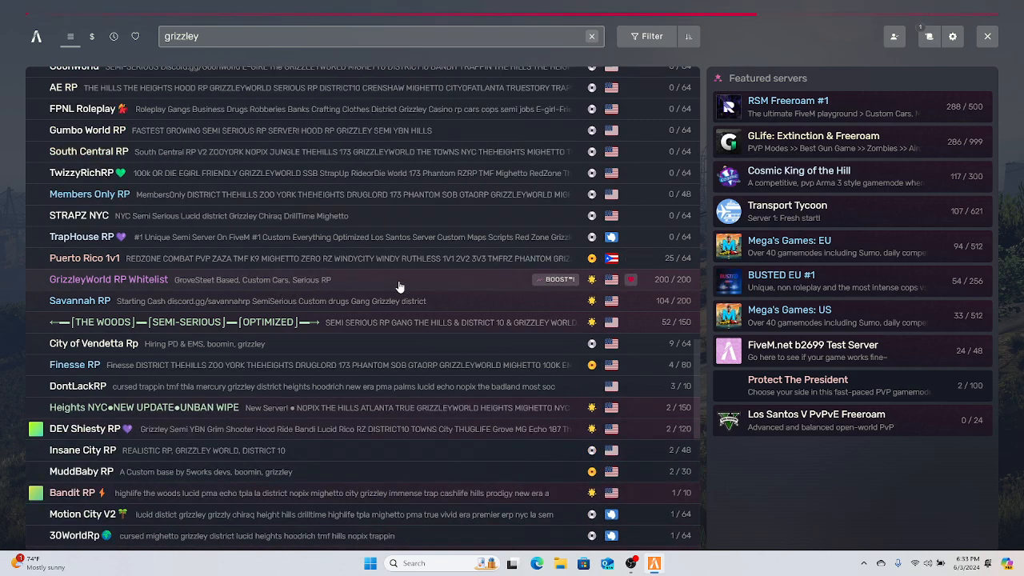
scroll("down", 3)
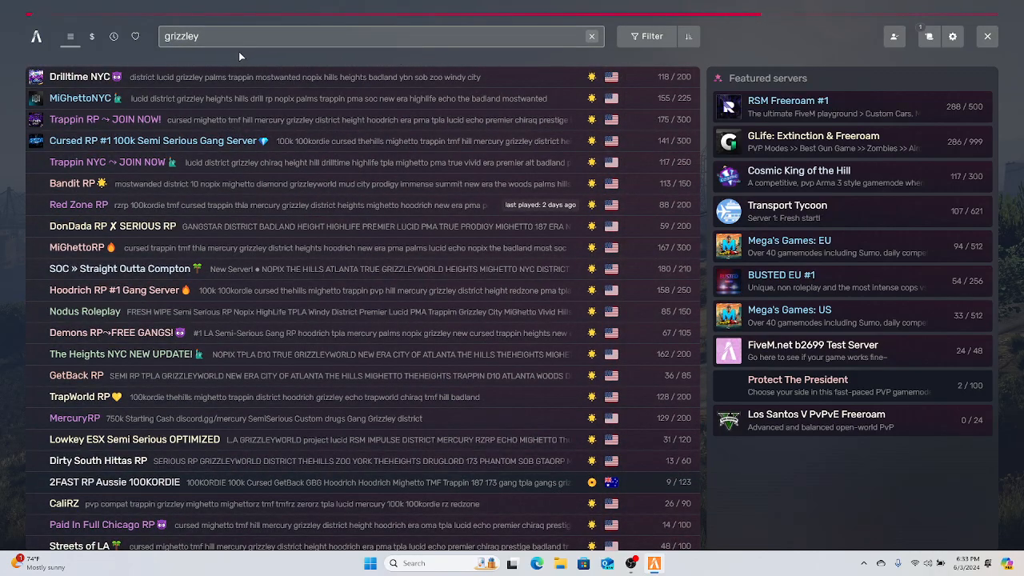
scroll("down", 3)
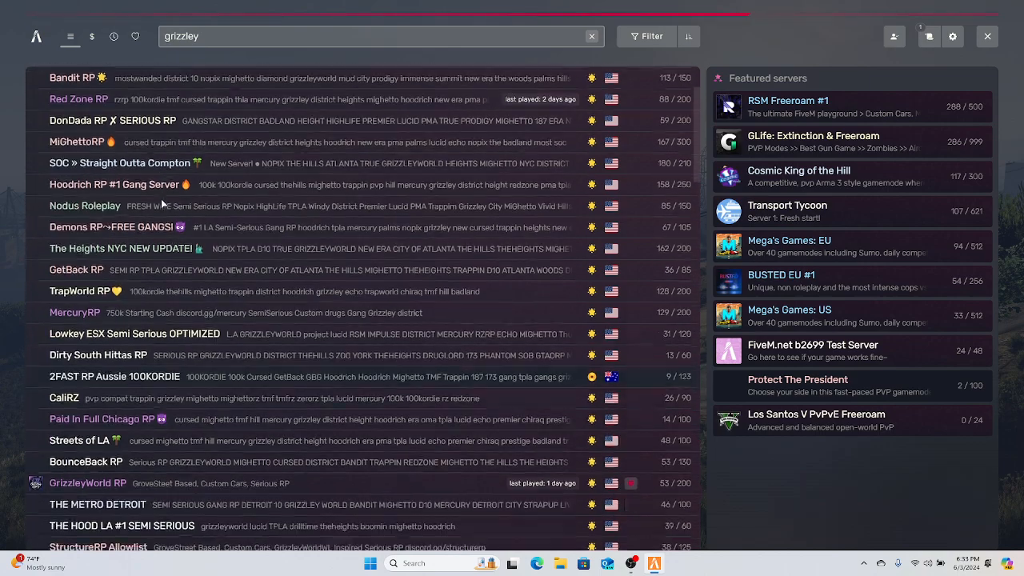
scroll("down", 3)
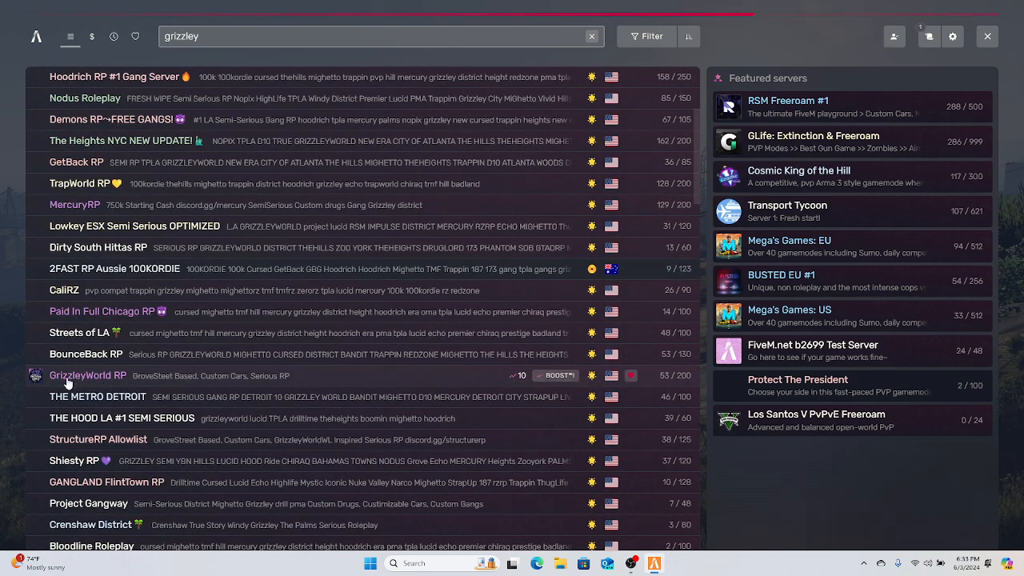
mouse_move(266, 376)
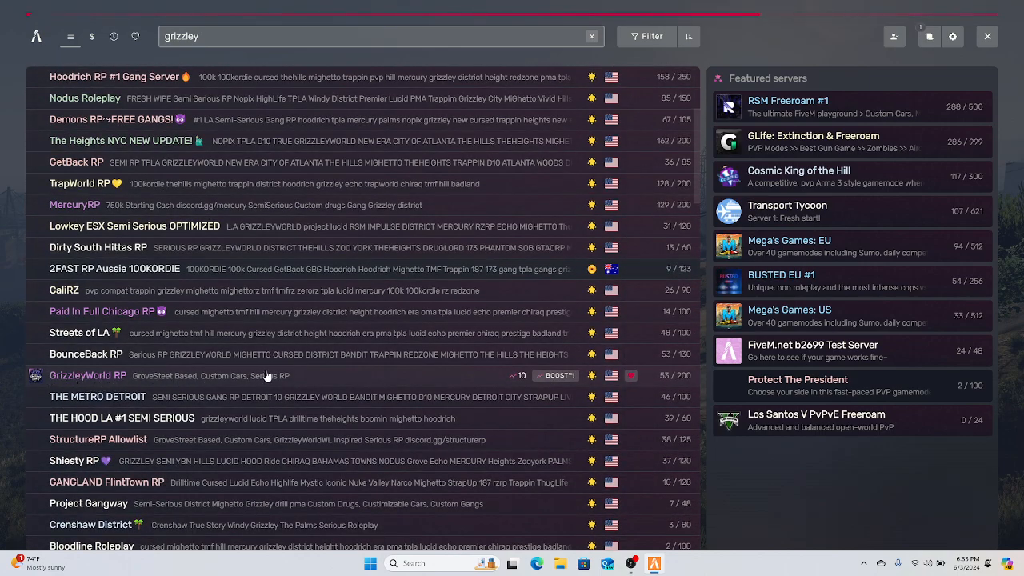
scroll("down", 3)
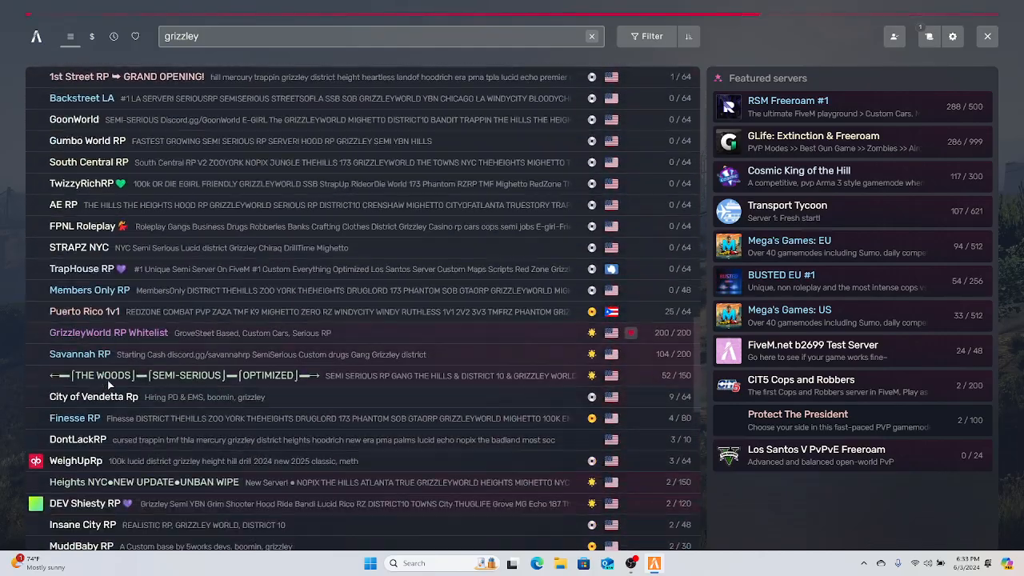
scroll("down", 3)
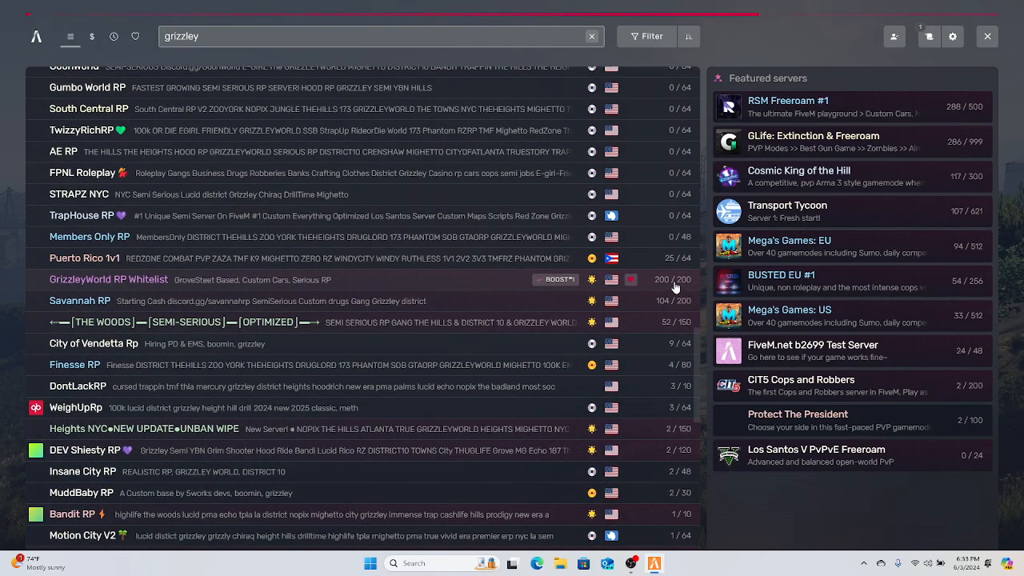